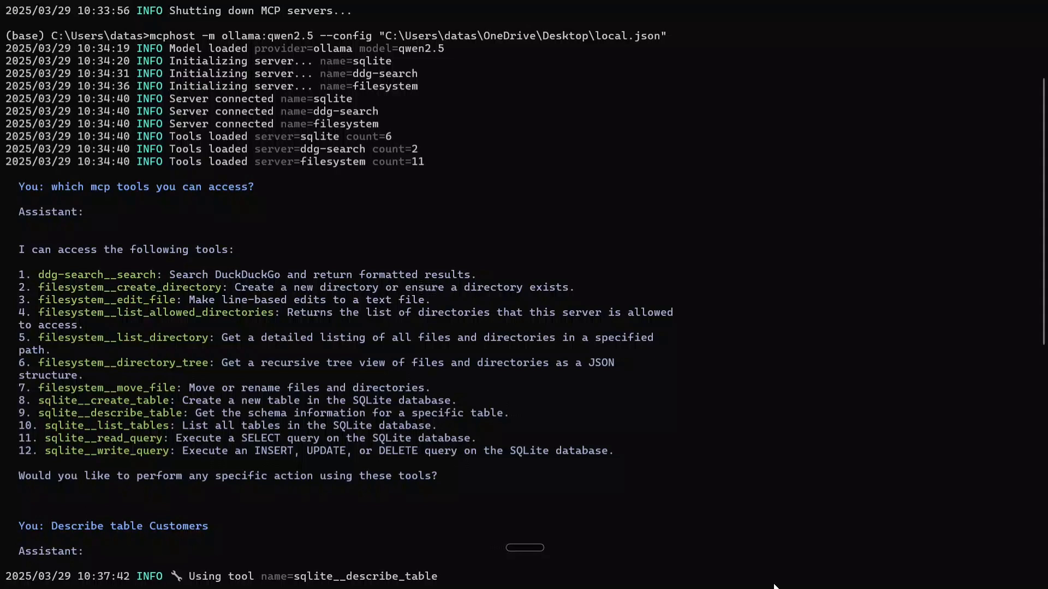
mouse_move(204, 323)
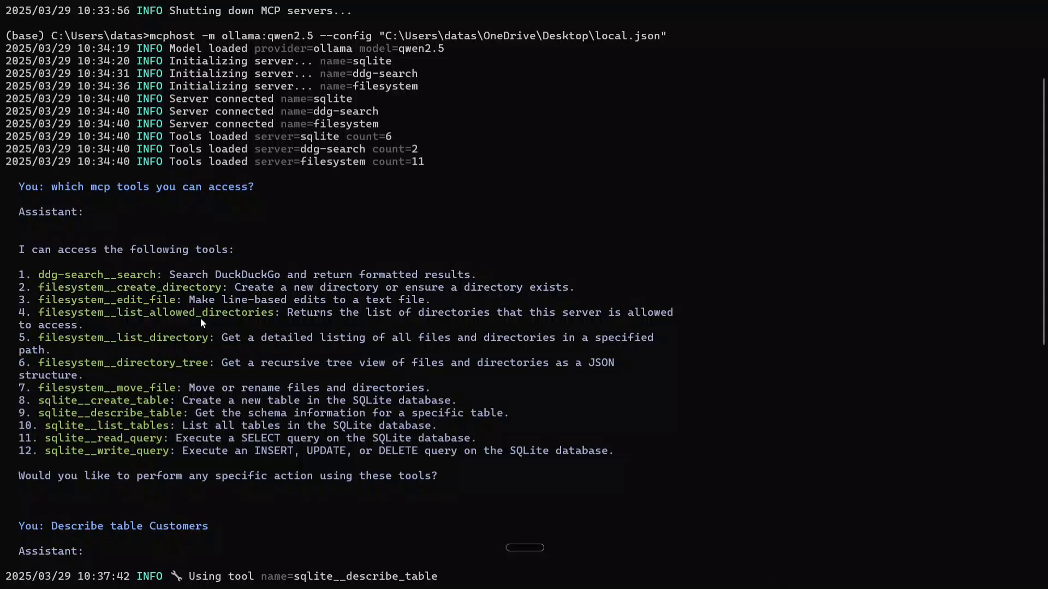
mouse_move(160, 301)
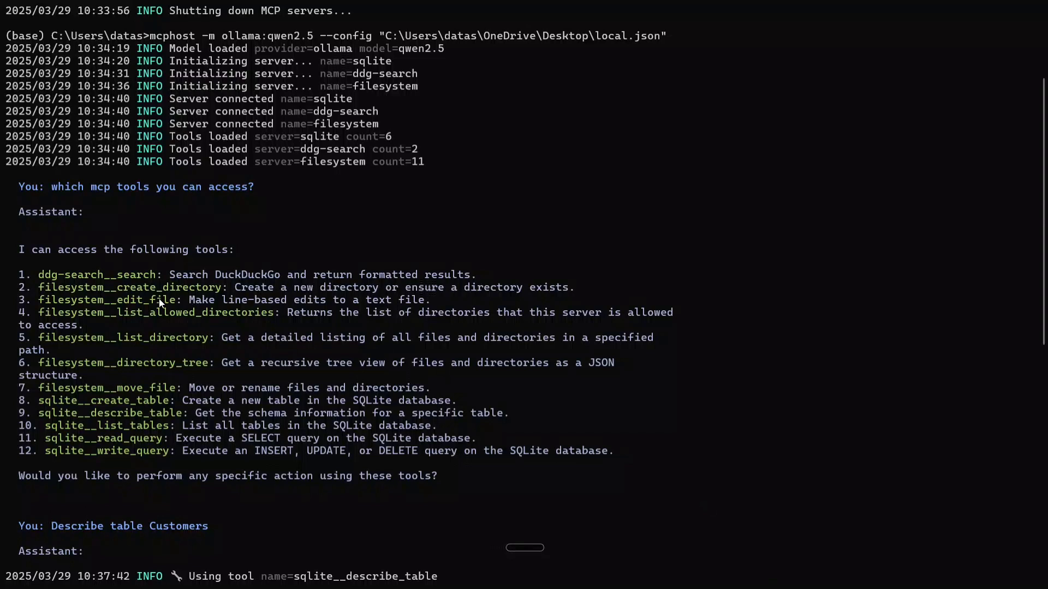
mouse_move(72, 291)
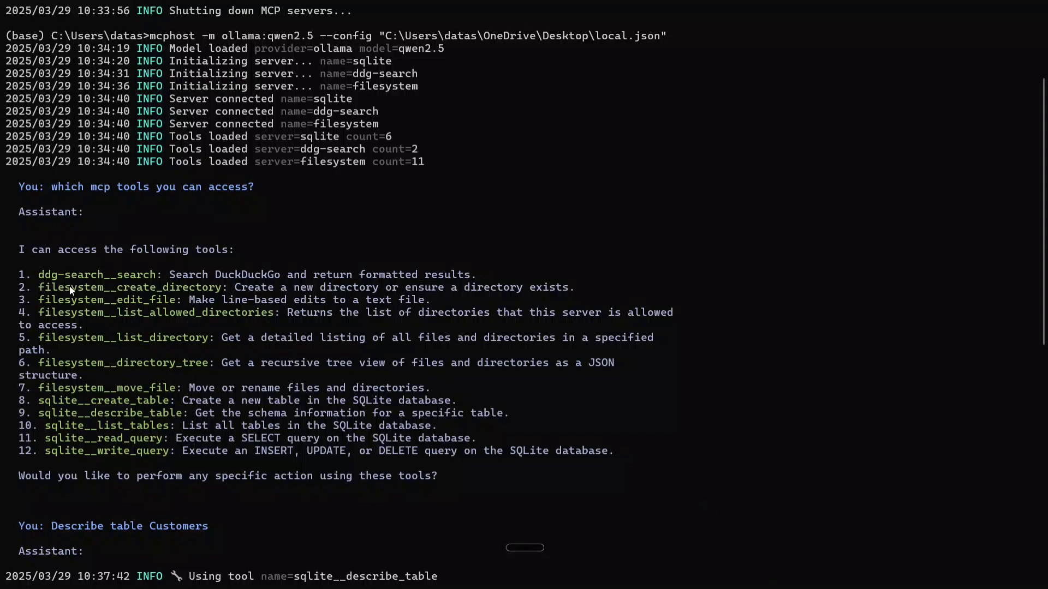
mouse_move(75, 318)
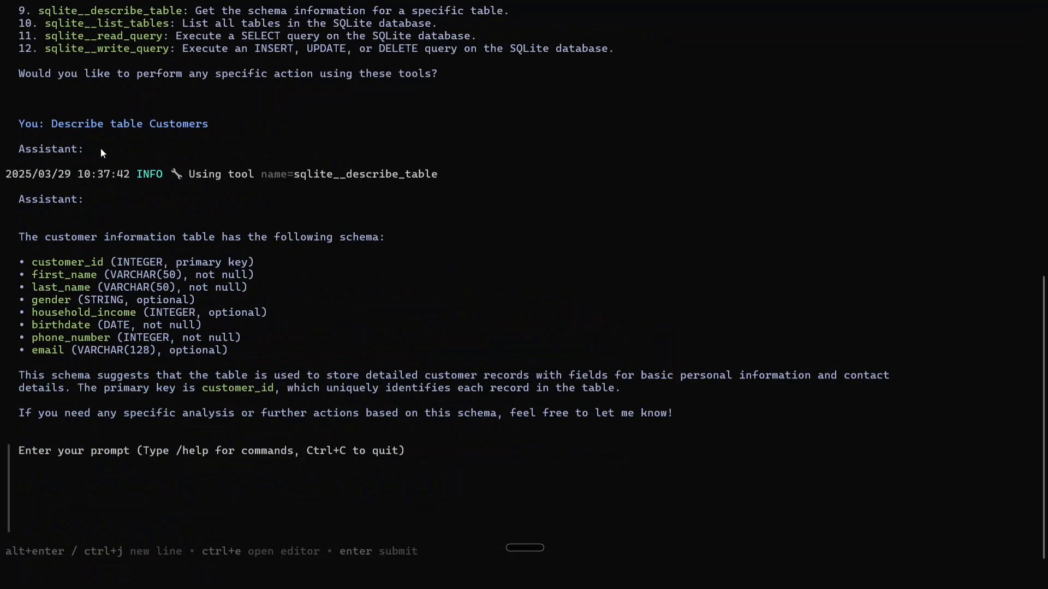
mouse_move(229, 127)
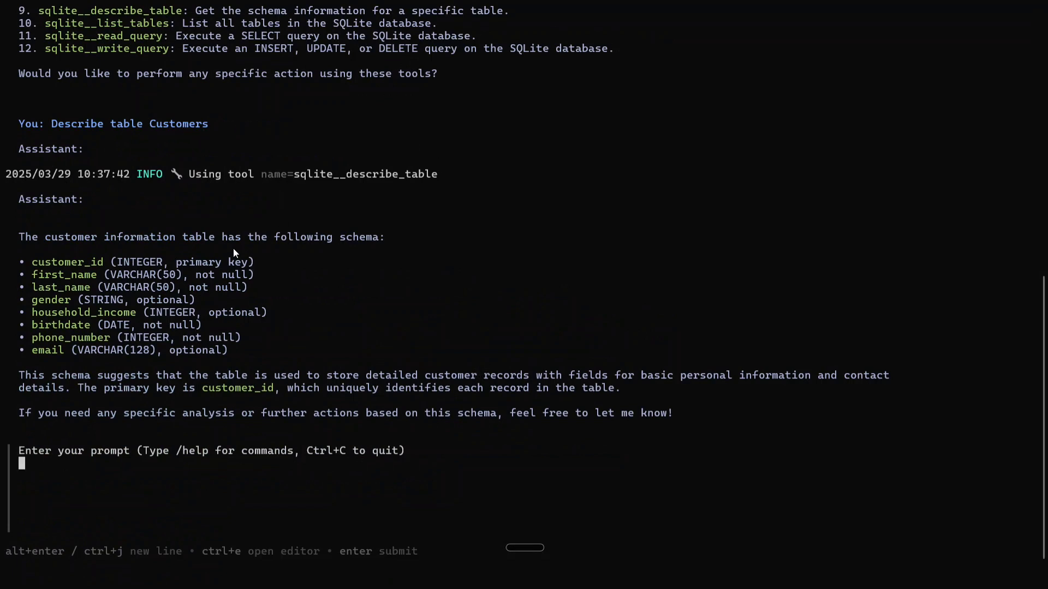
mouse_move(229, 181)
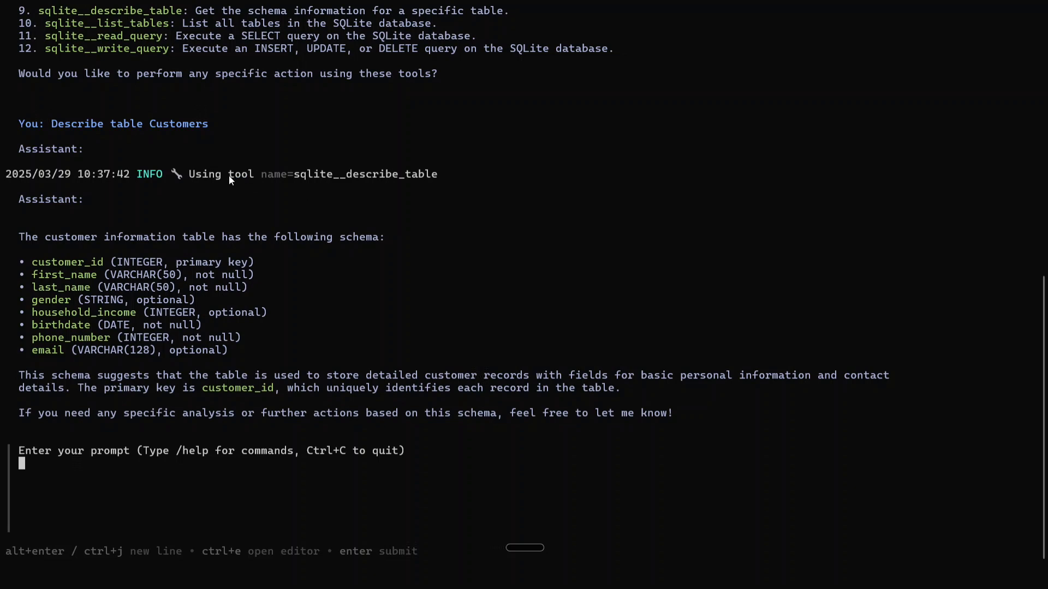
mouse_move(167, 405)
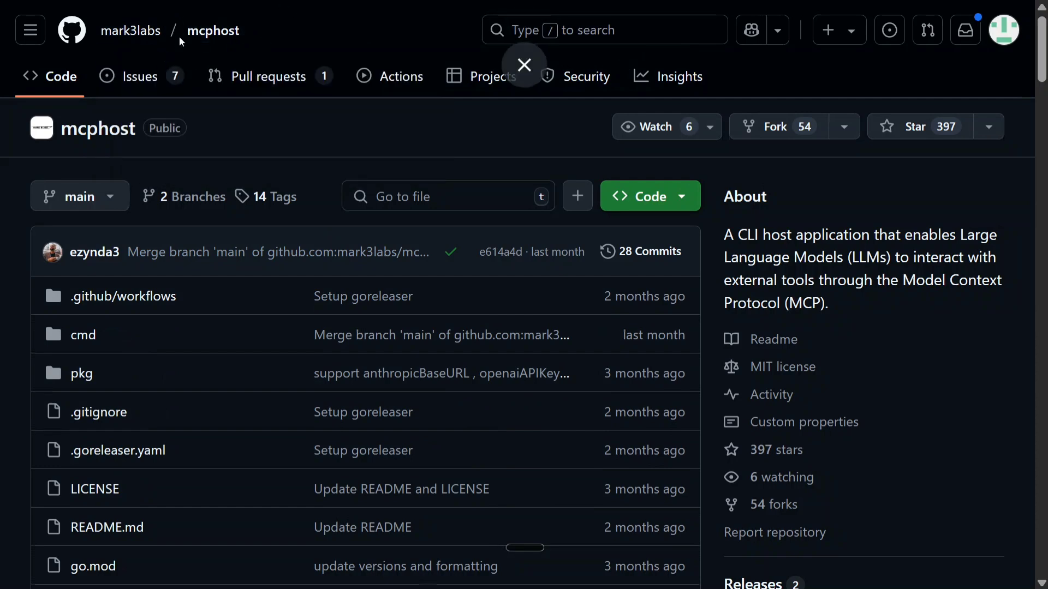
Scroll the mcphost README through Requirements and the Ollama environment setup
scroll("down", 3)
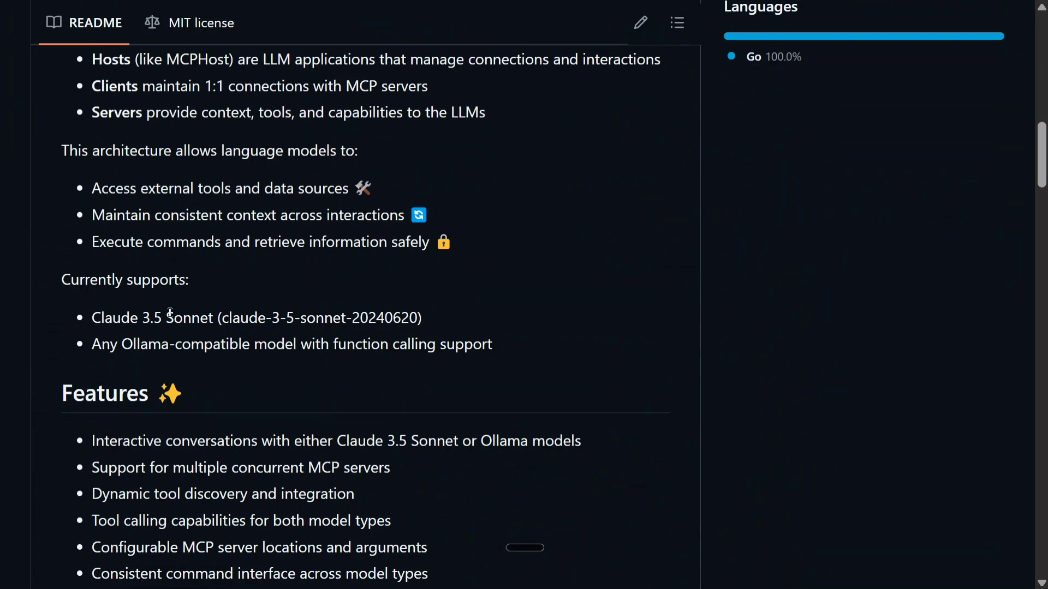
scroll("down", 3)
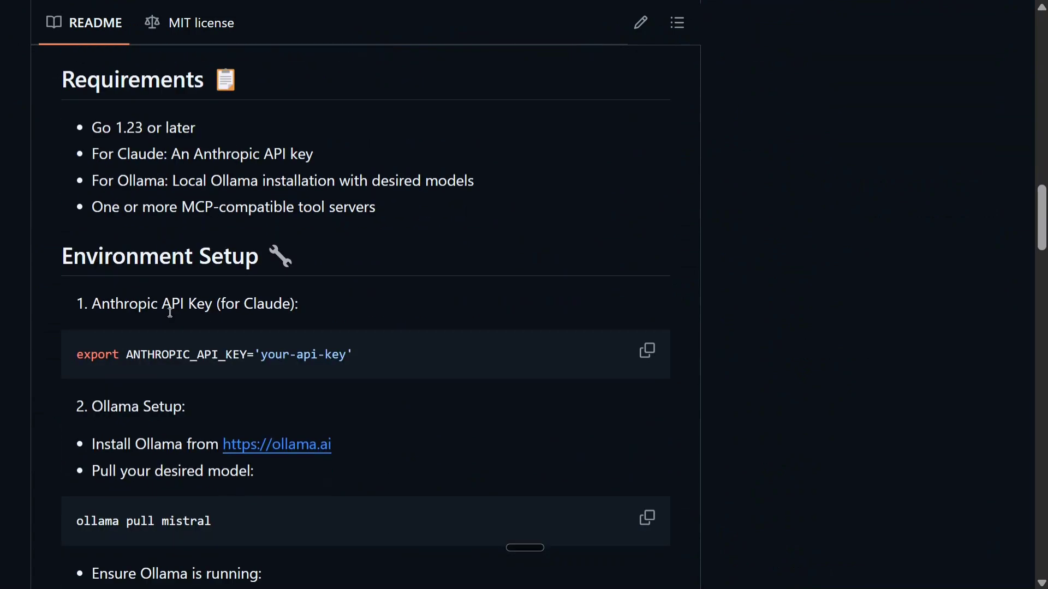
scroll("down", 3)
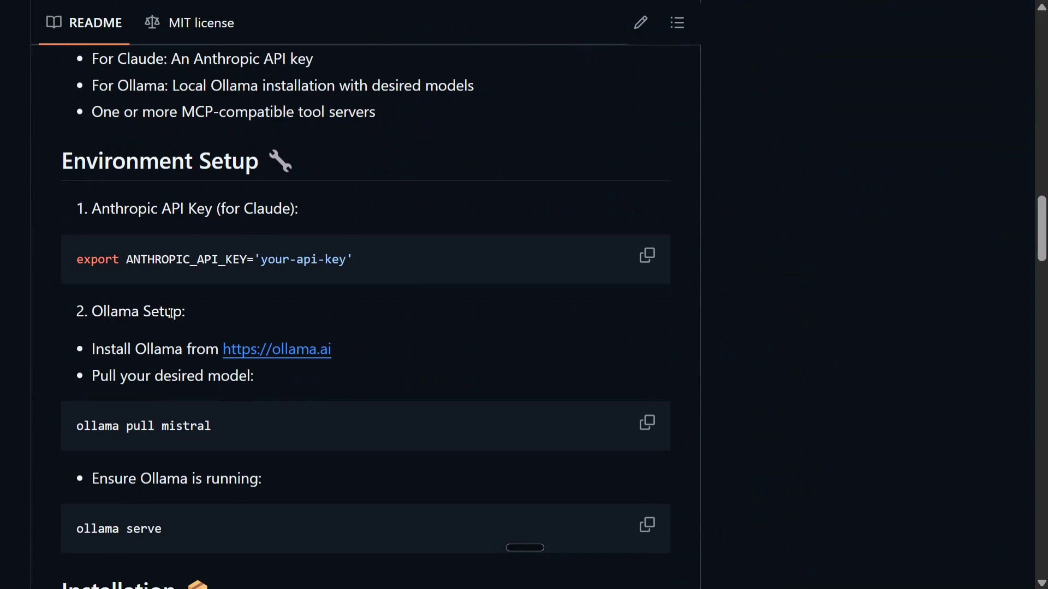
scroll("up", 3)
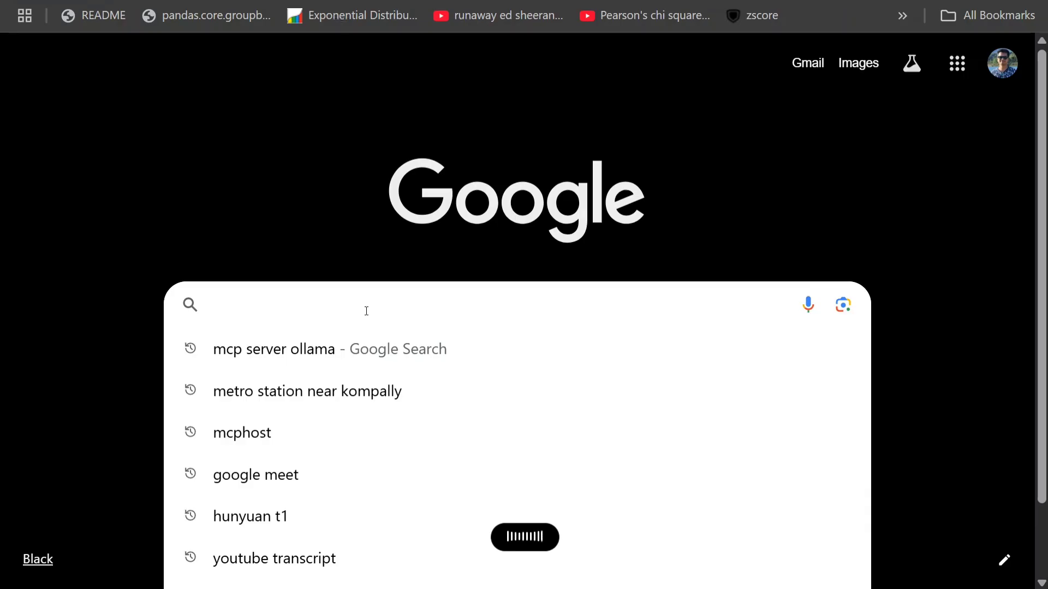
Go to go.dev/doc/install and show the Windows install instructions for Go 1.24.1
type("https://go.dev/doc/install")
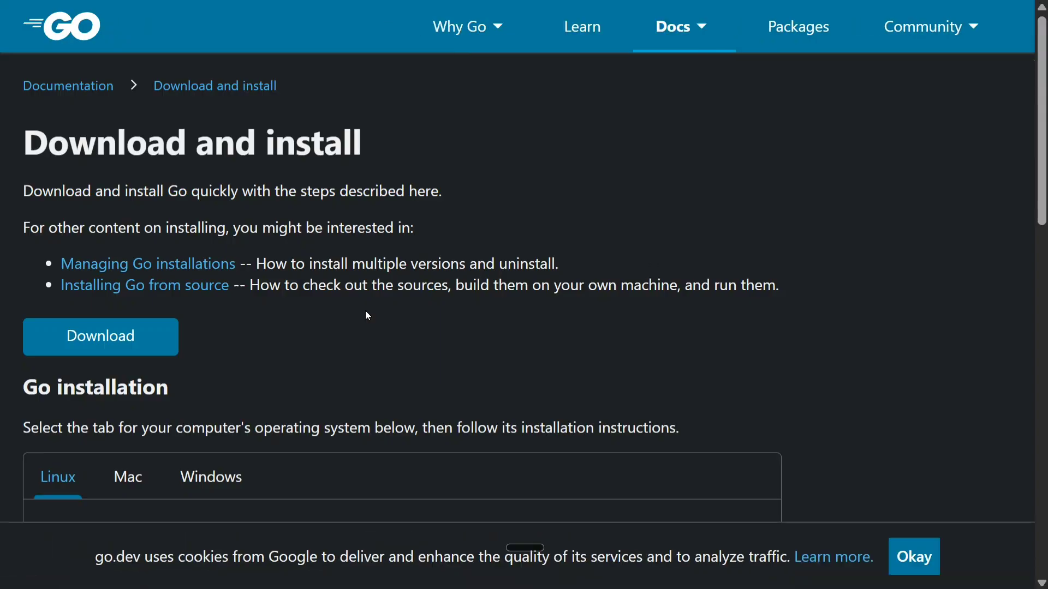
left_click(210, 477)
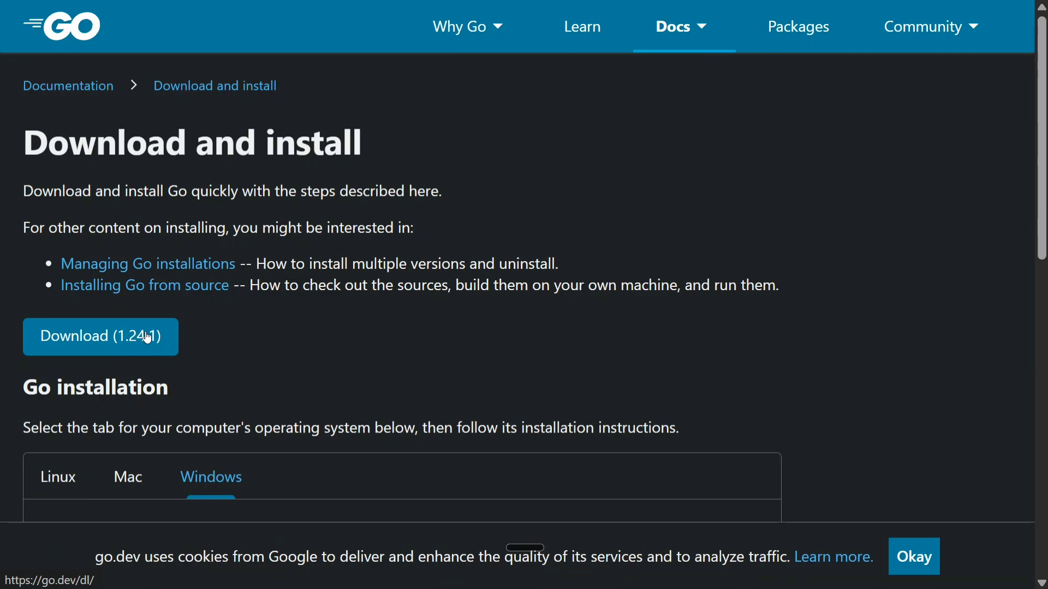
mouse_move(155, 328)
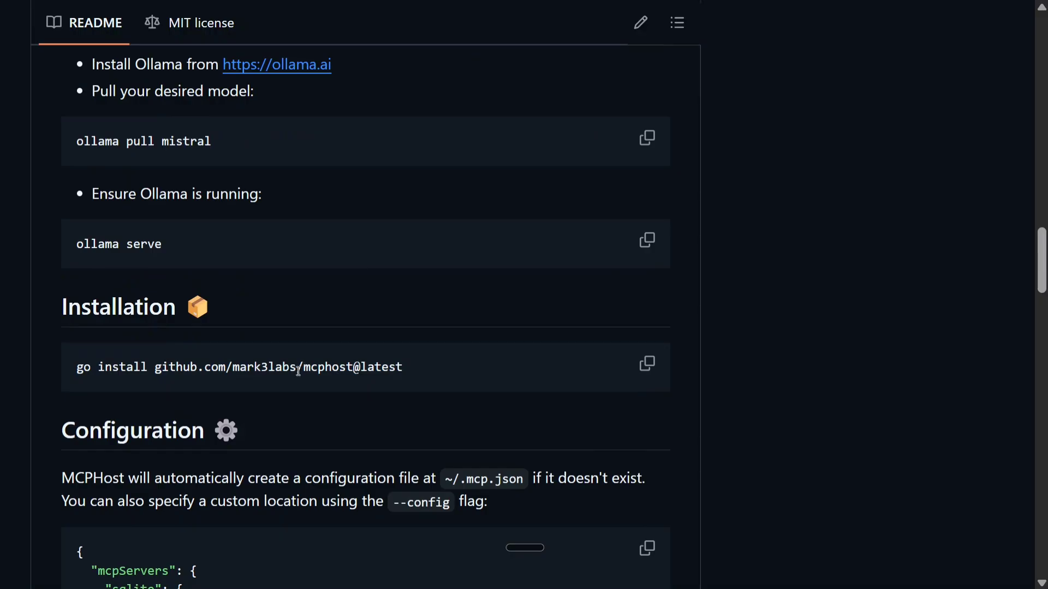
mouse_move(417, 371)
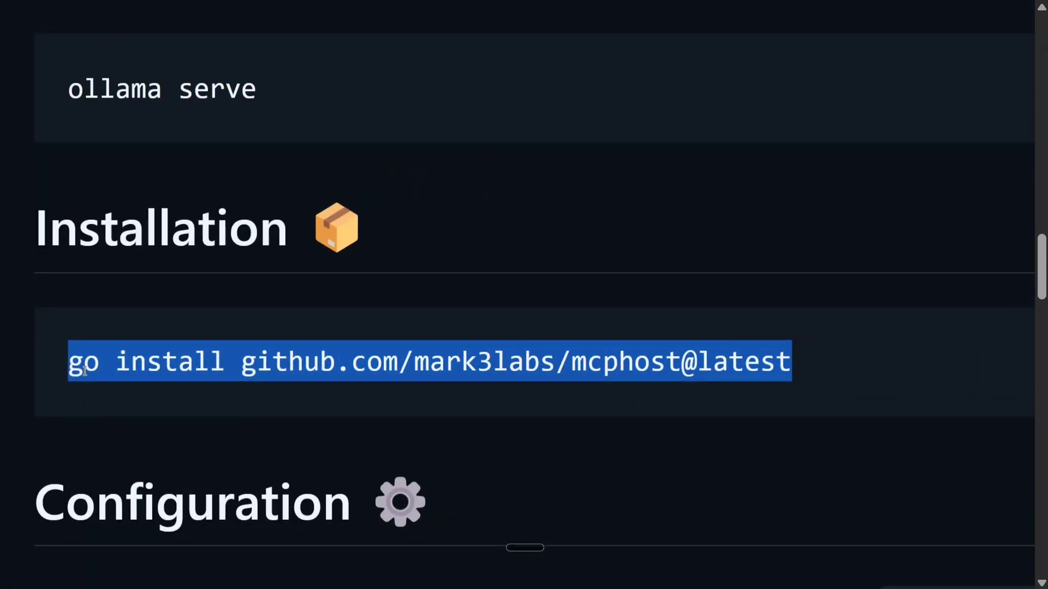
left_click(889, 369)
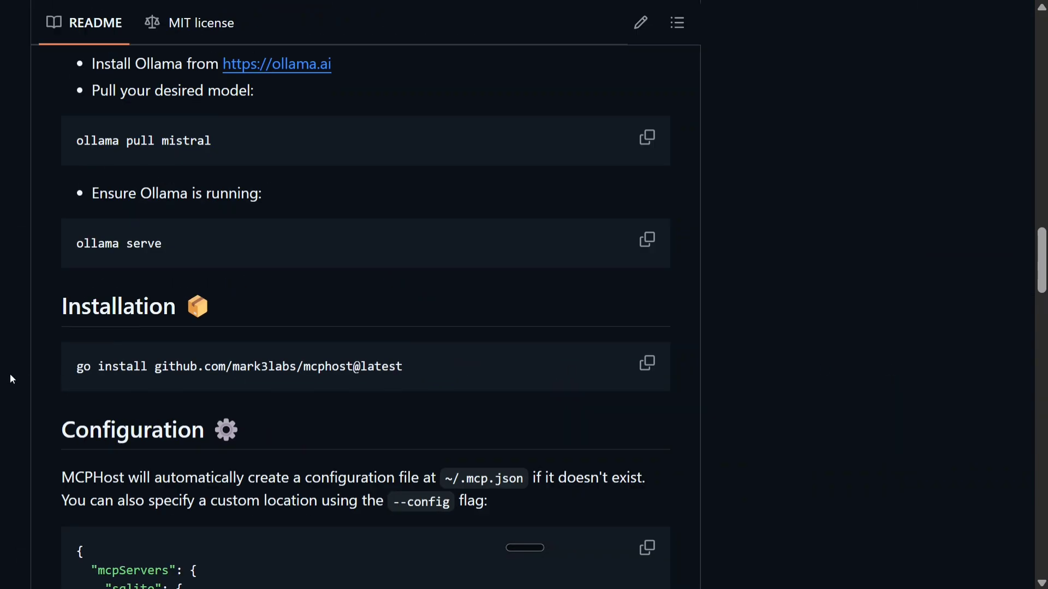
scroll("up", 3)
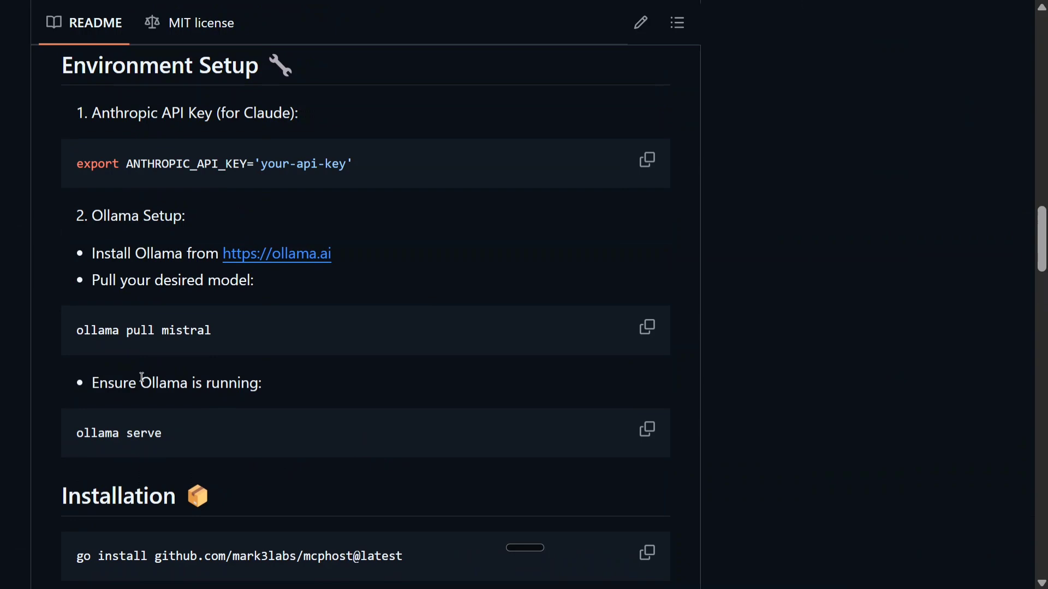
left_click(276, 253)
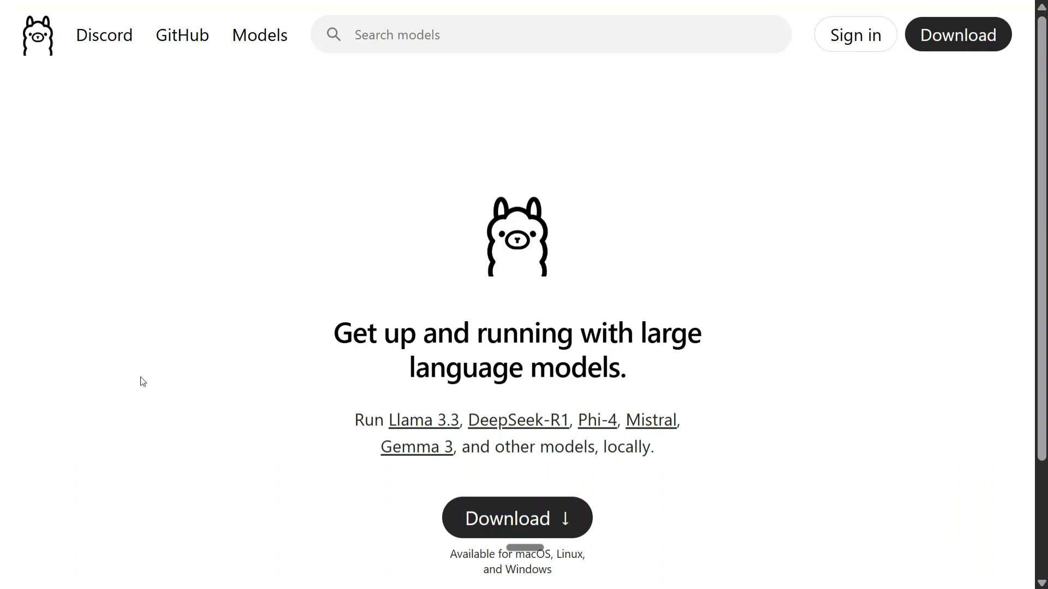
mouse_move(149, 359)
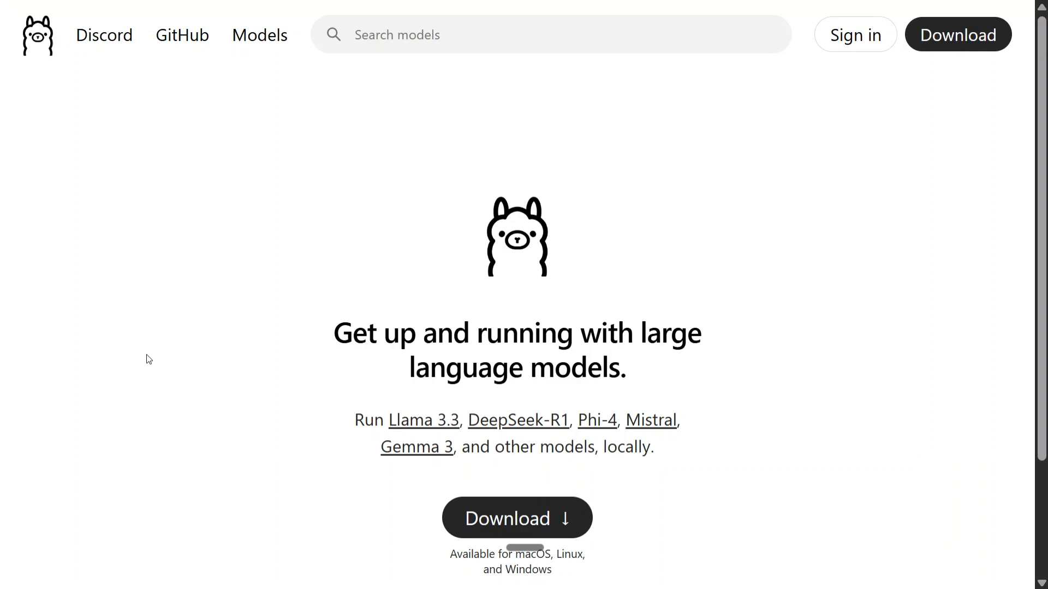
Browse the Ollama model library filtered to tool-capable models like qwq, llama3.3 and llama3.2
left_click(260, 35)
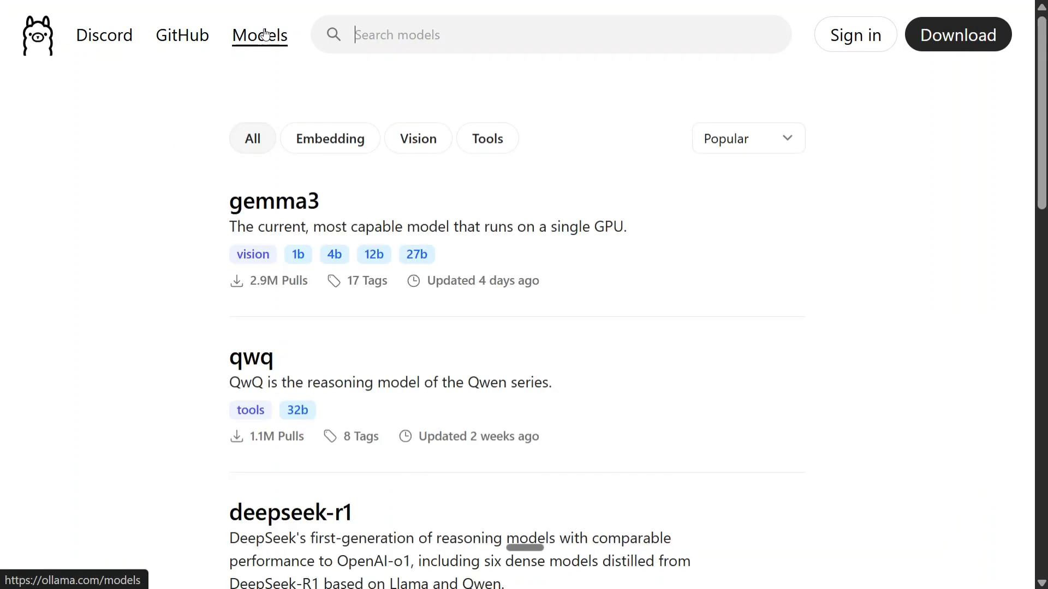
mouse_move(182, 158)
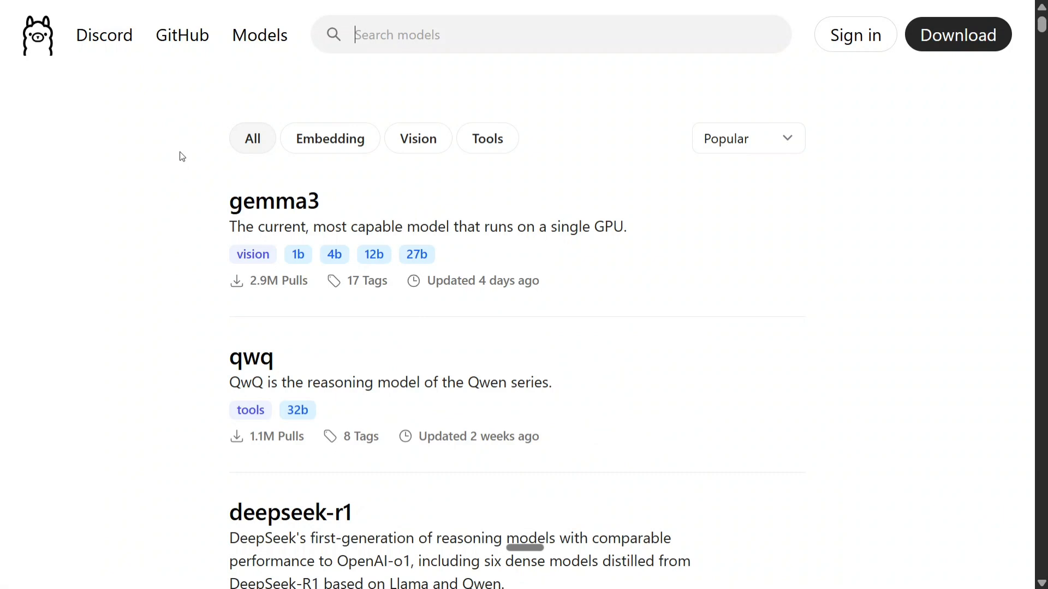
mouse_move(497, 158)
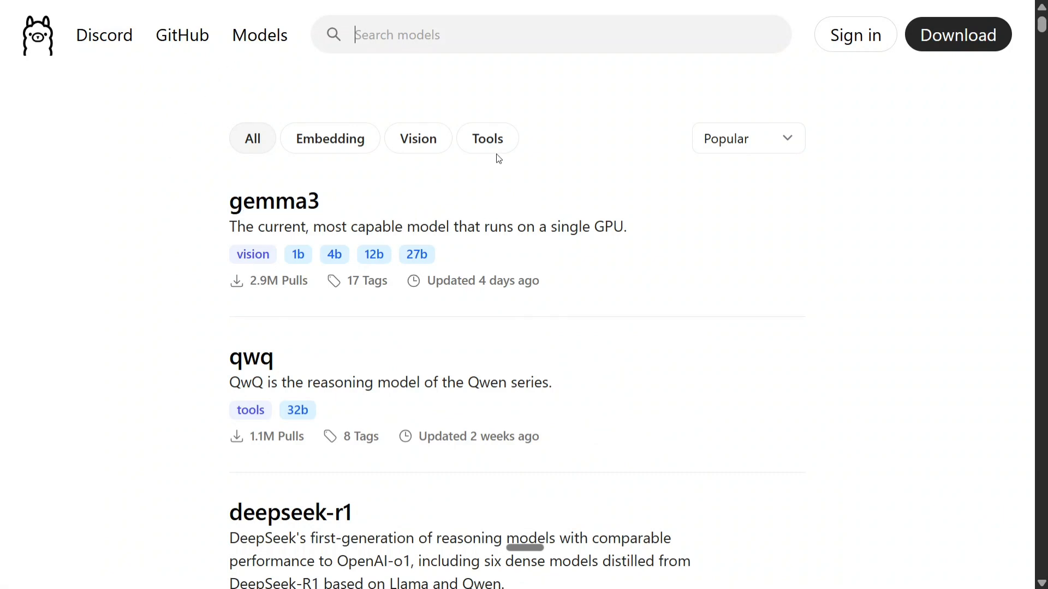
mouse_move(263, 159)
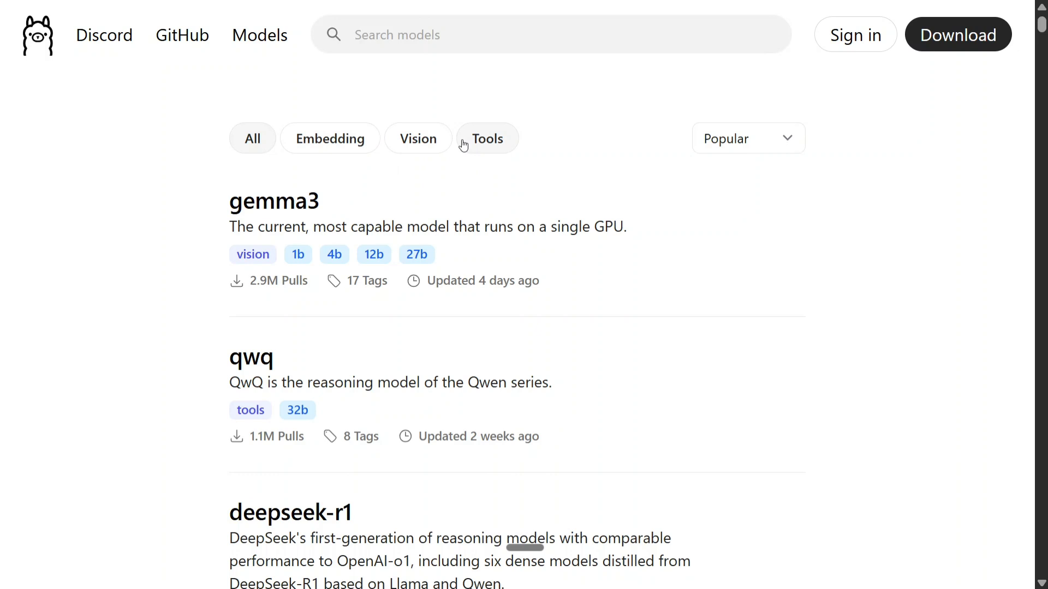
scroll("down", 3)
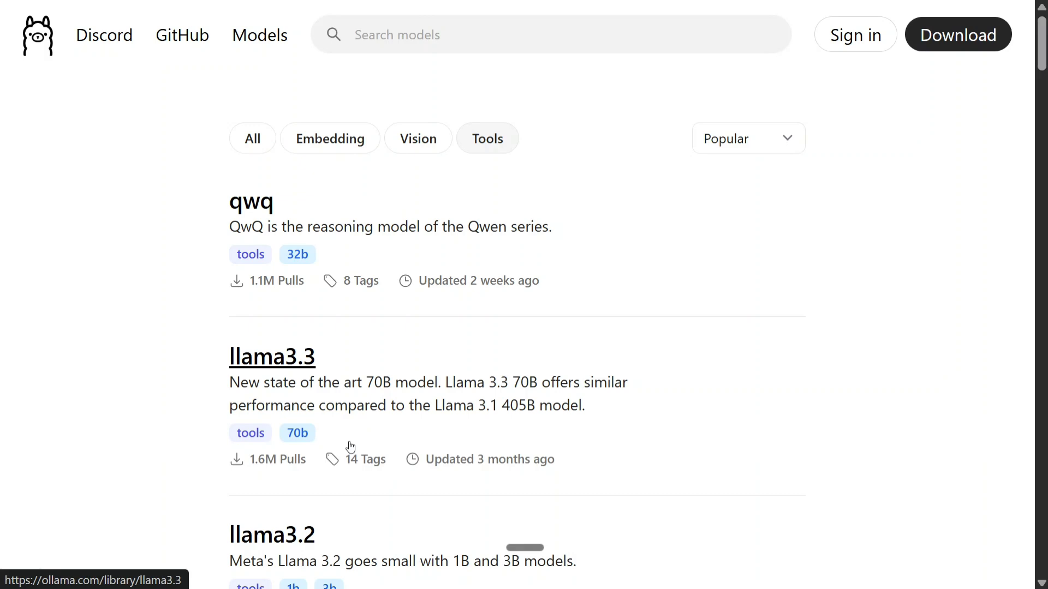
scroll("down", 3)
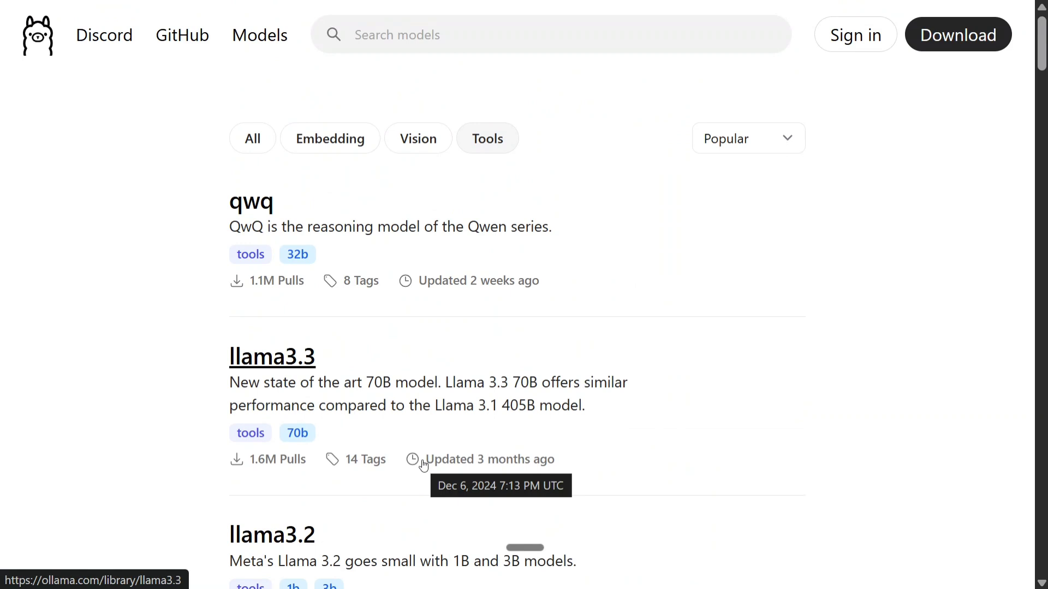
mouse_move(406, 393)
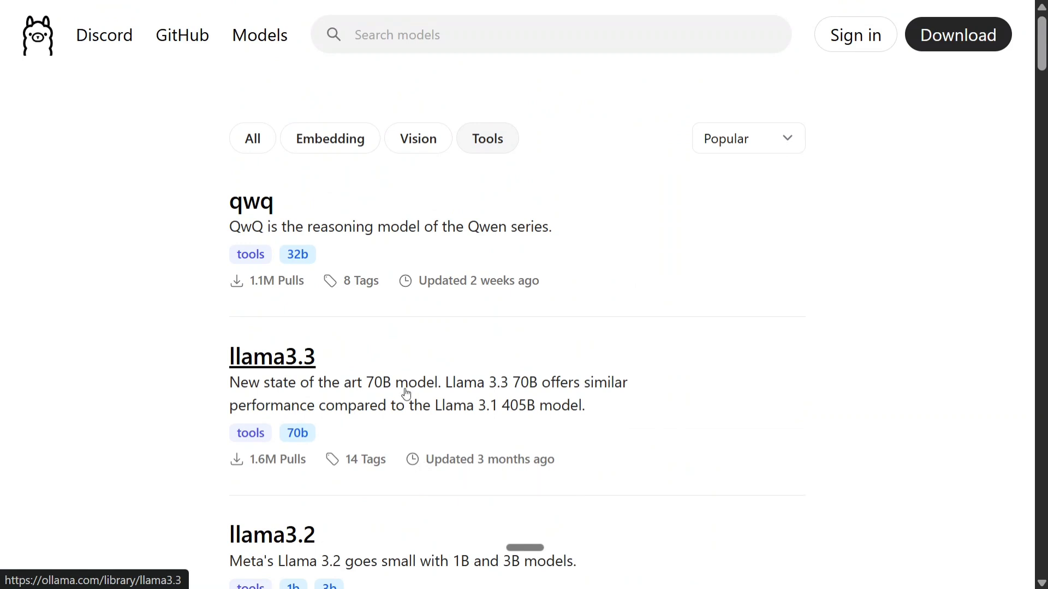
mouse_move(505, 177)
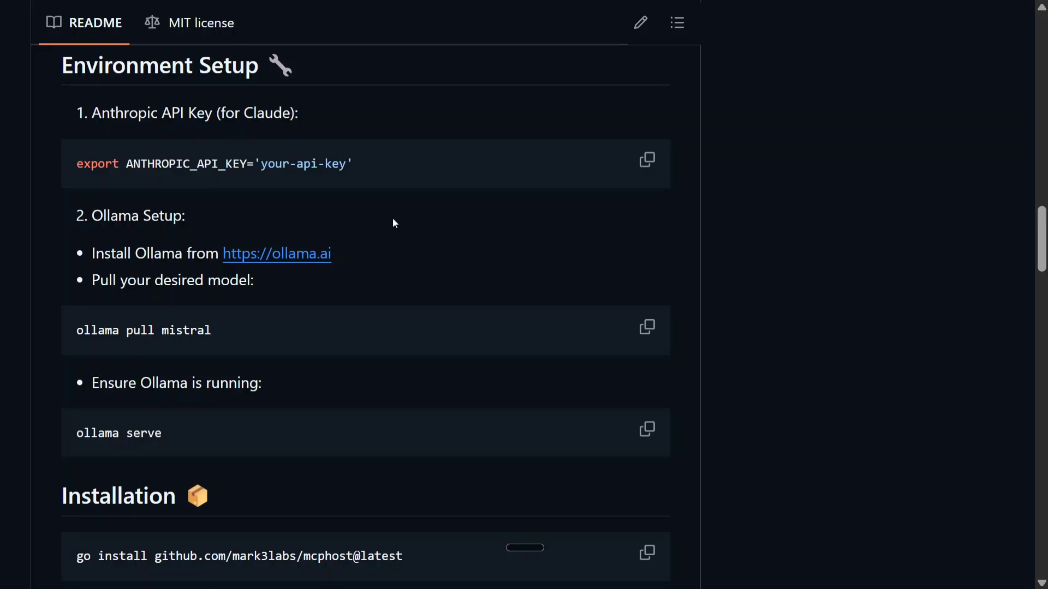
Scroll past Installation to the Configuration section's sample mcpServers JSON
scroll("down", 3)
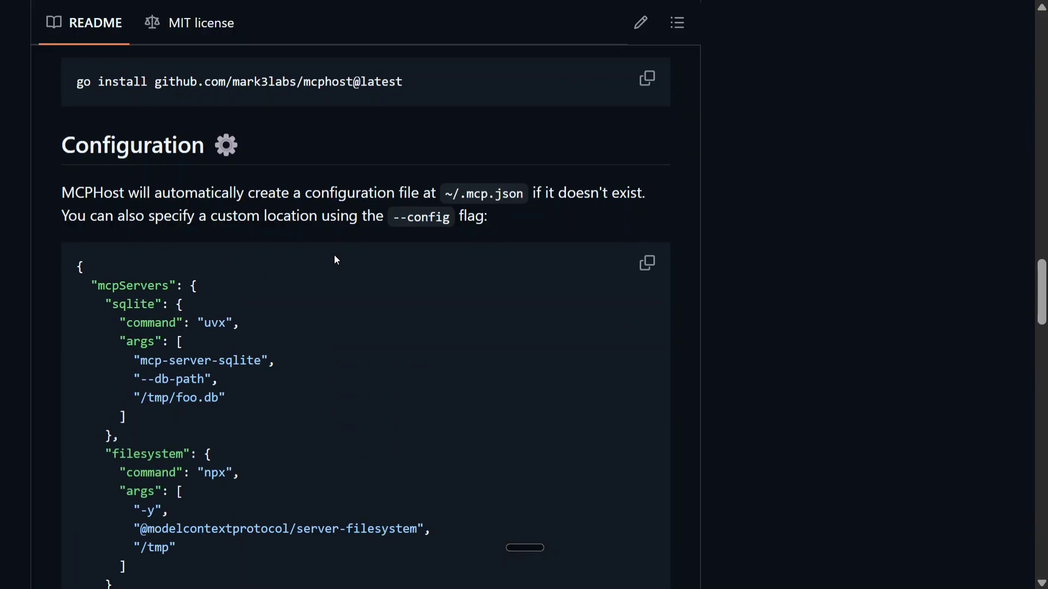
scroll("down", 3)
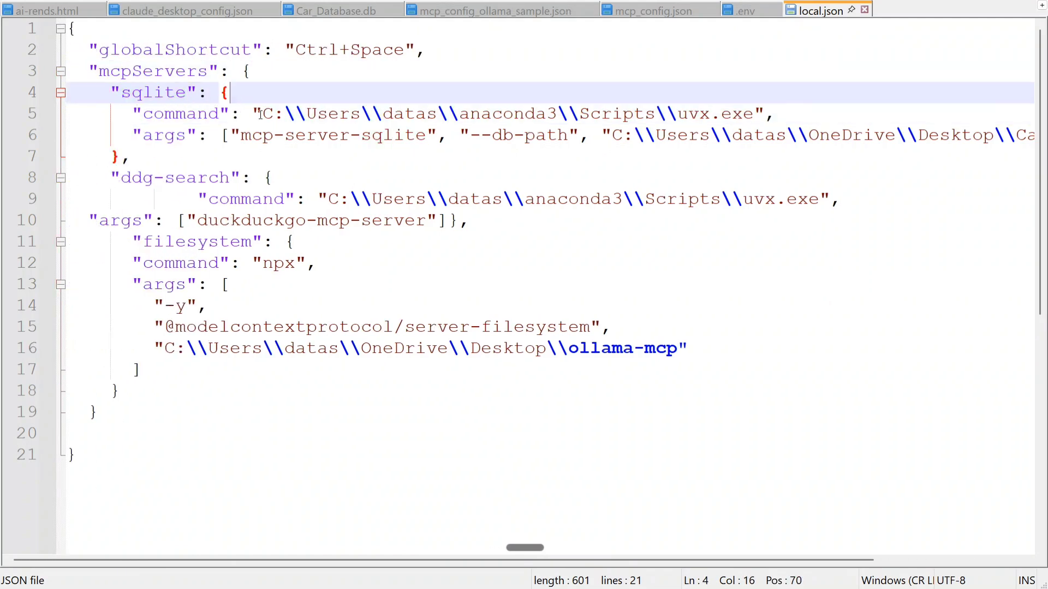
left_click_drag(261, 113, 762, 114)
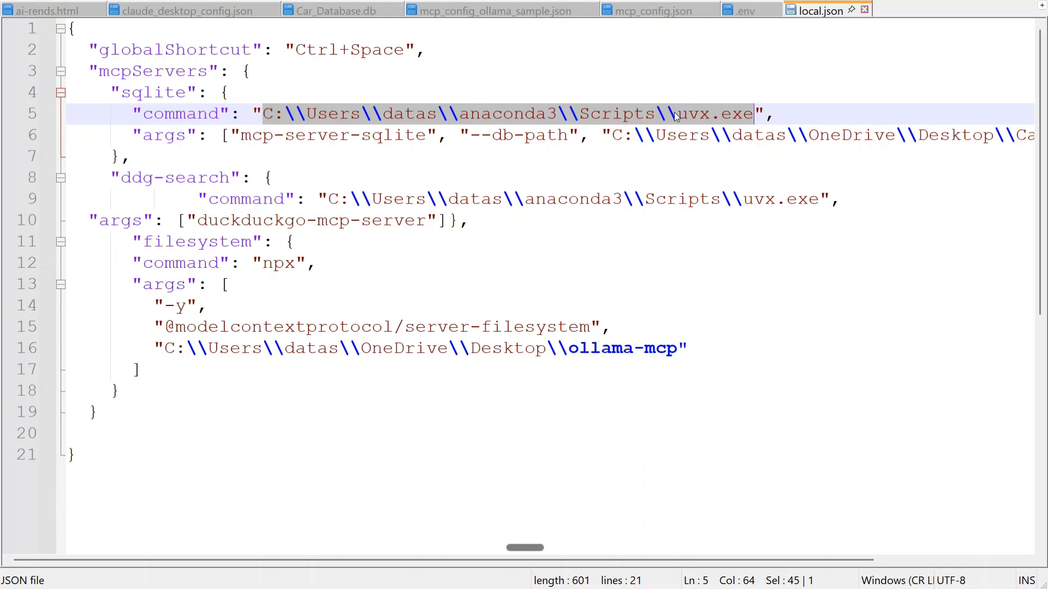
left_click(698, 114)
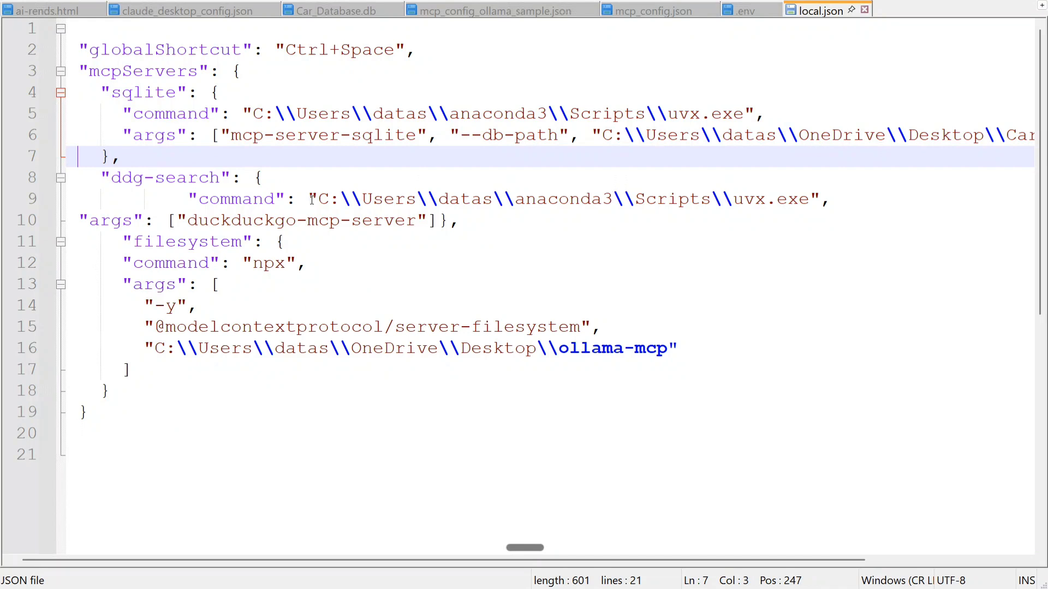
left_click_drag(309, 199, 808, 199)
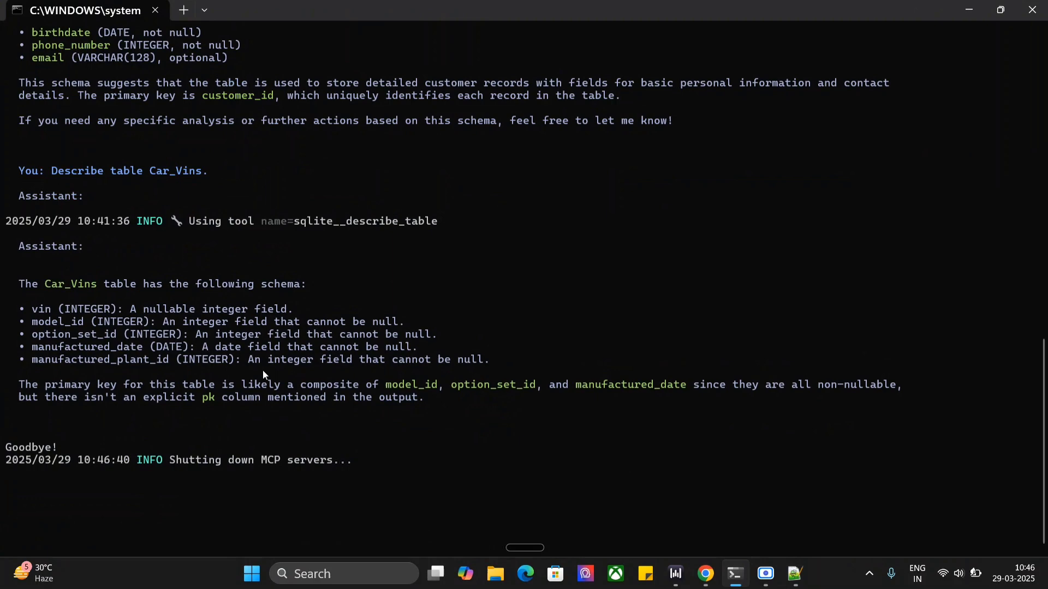
Enter mcphost -m ollama:qwen2.5 --config with the Desktop local.json path at the prompt
type("mcphost -m ollama:qwen2.5 --config \"C:\\Users\\datas\\OneDrive\\Desktop\\local.json\"")
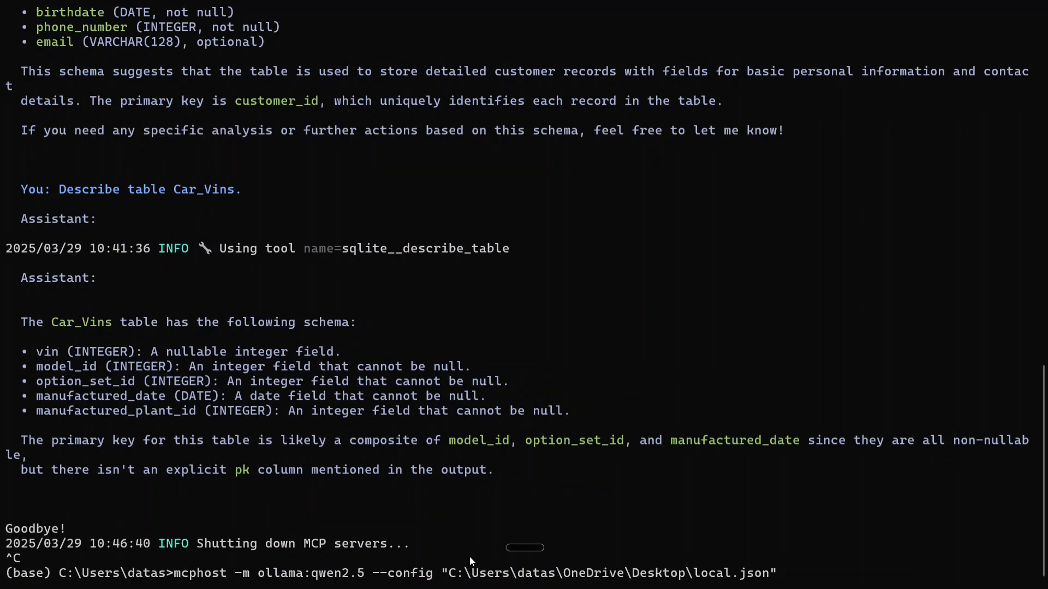
mouse_move(245, 587)
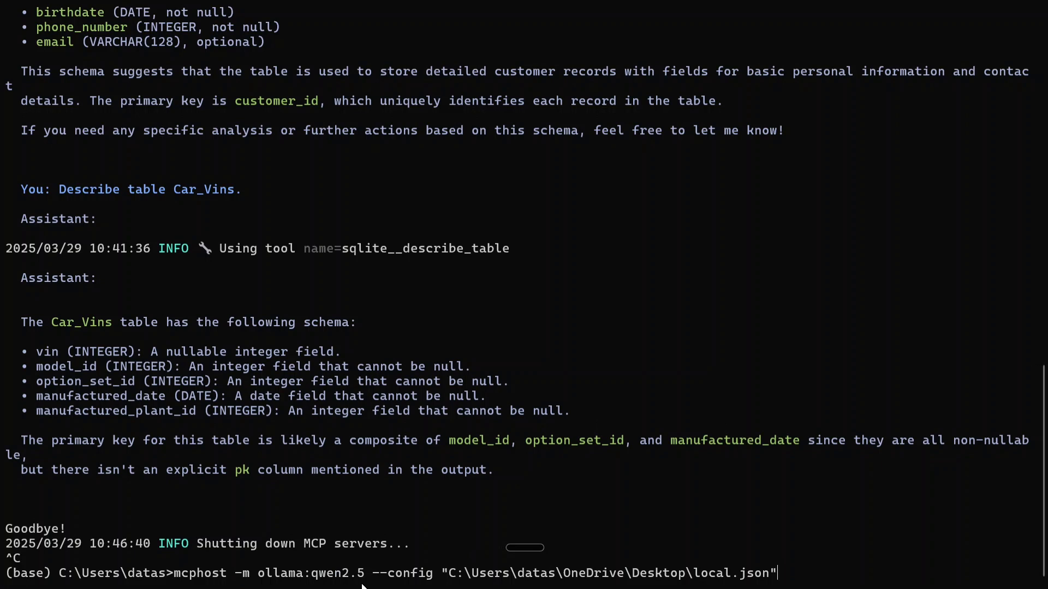
mouse_move(401, 578)
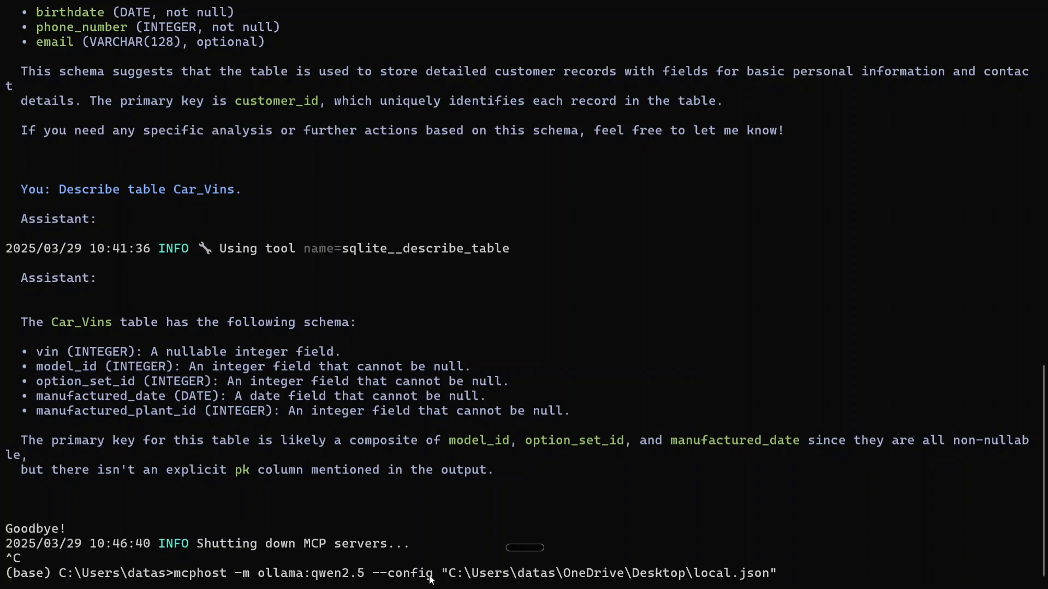
mouse_move(445, 581)
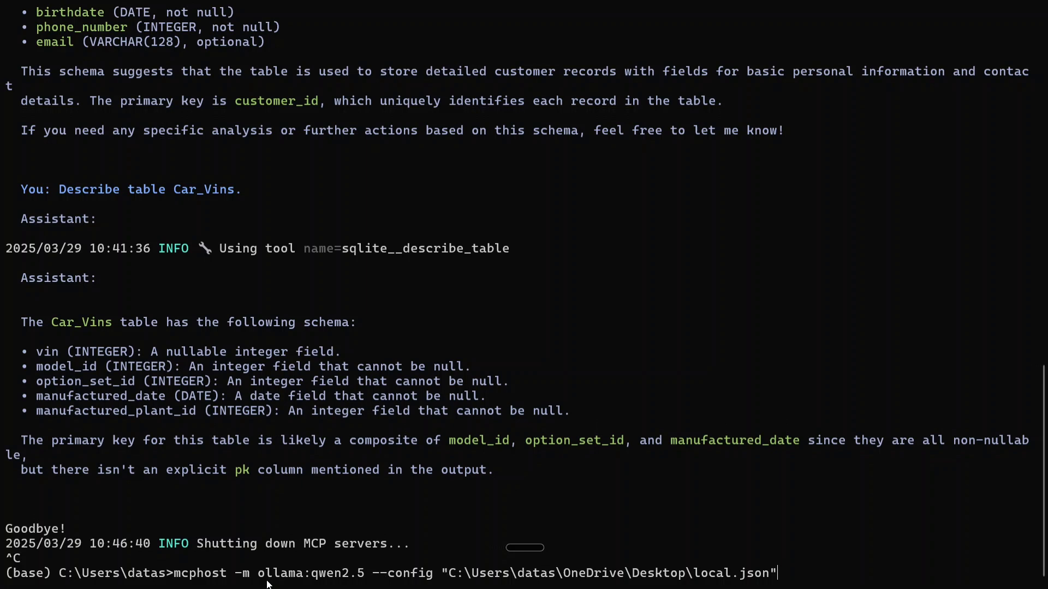
mouse_move(819, 579)
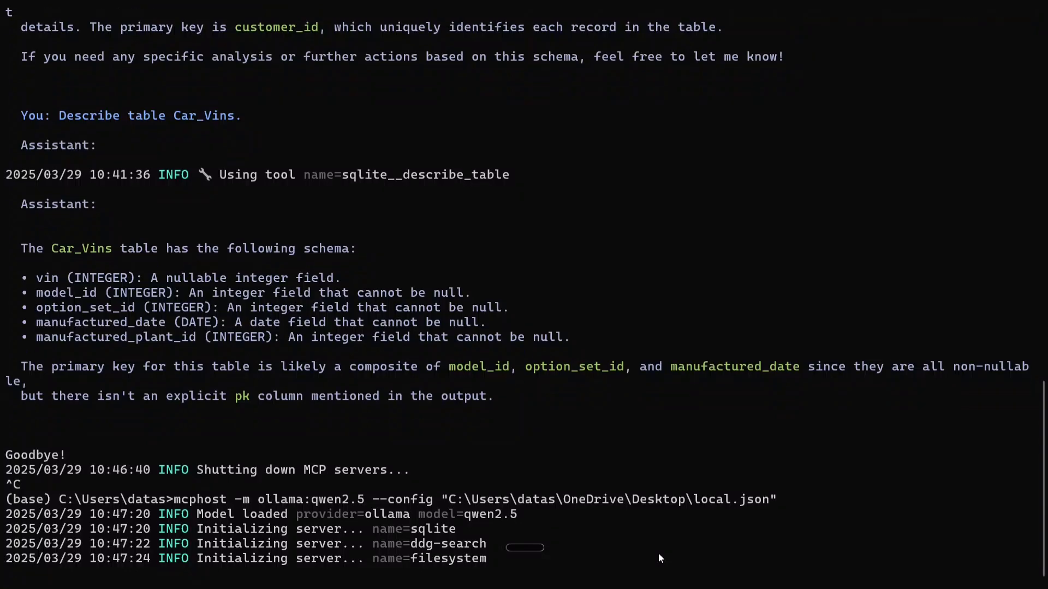
Run mcphost and watch sqlite, ddg-search and filesystem servers connect and load tools
scroll("down", 3)
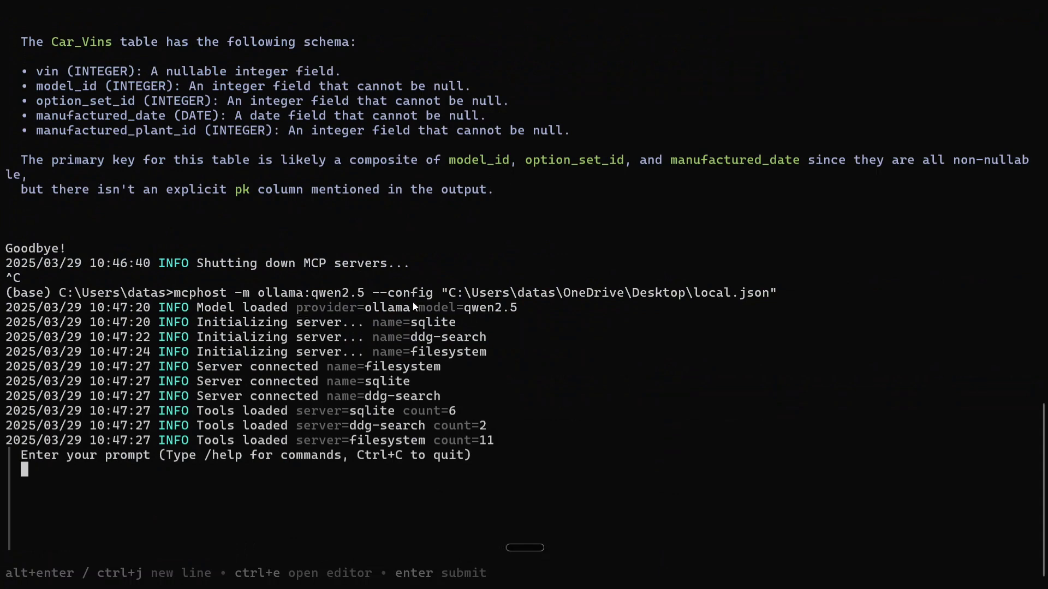
mouse_move(443, 347)
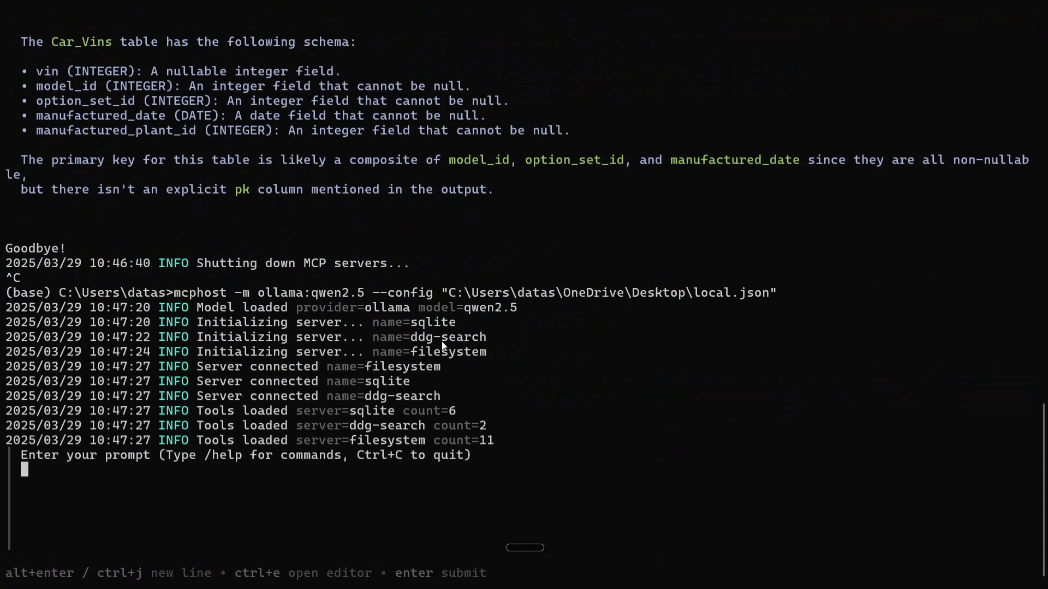
mouse_move(433, 445)
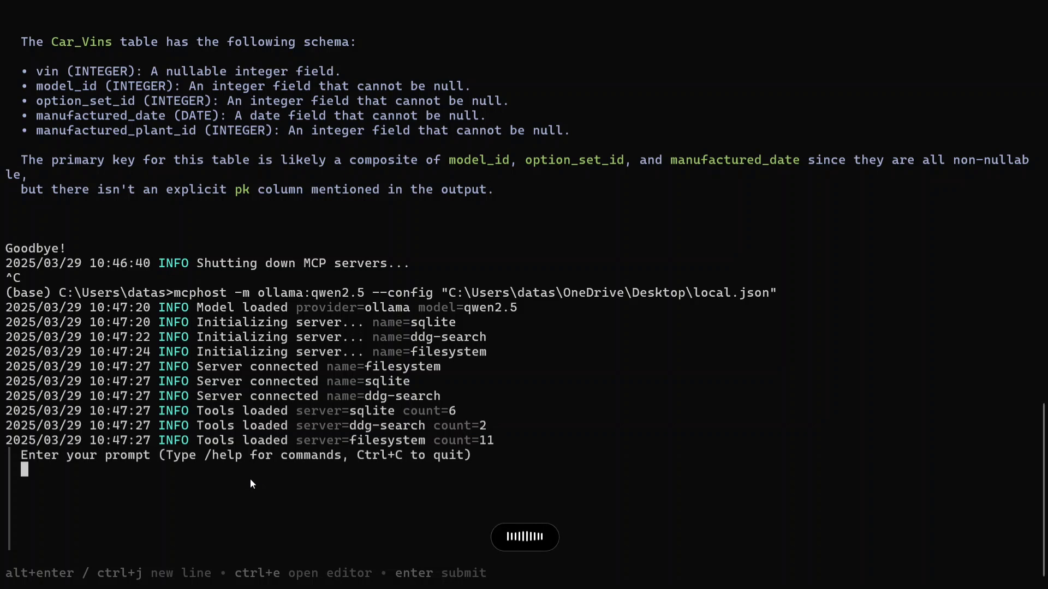
Ask 'What MCP tools you can access?' and get the list of 19 tools
type("What MCP tools you can access?")
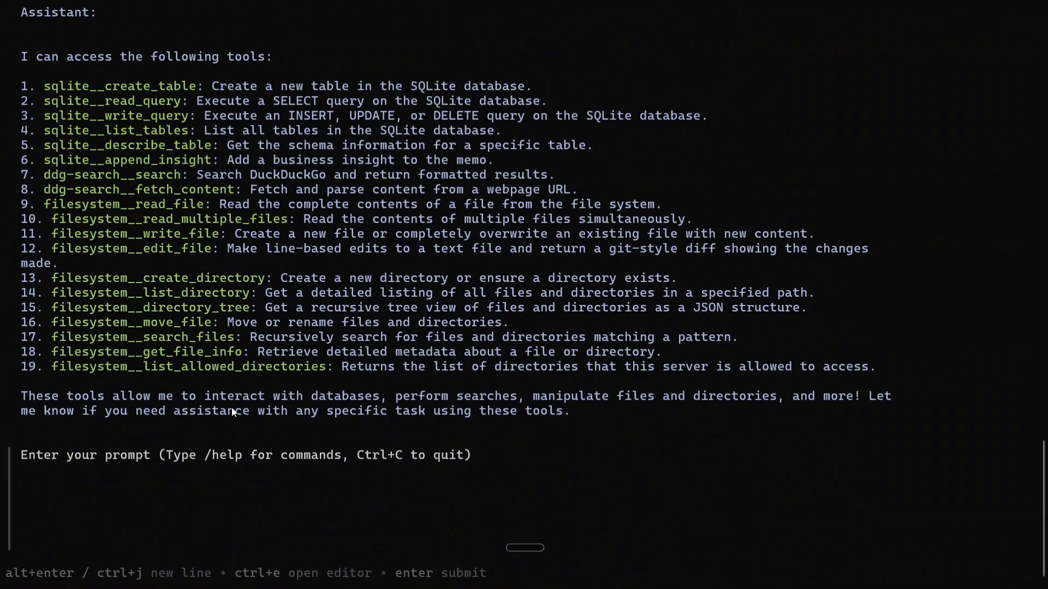
mouse_move(155, 335)
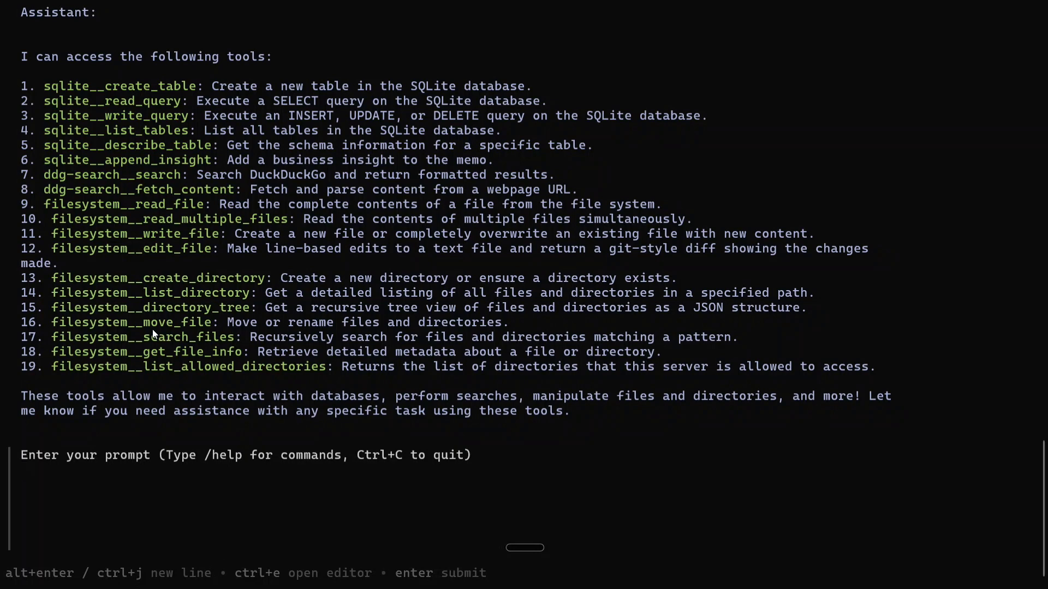
mouse_move(115, 147)
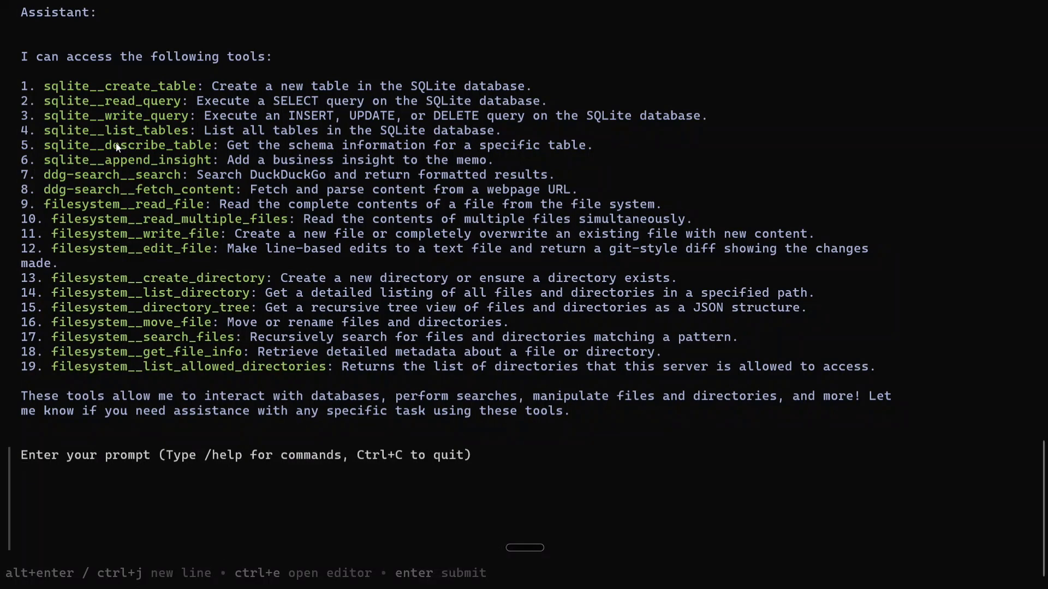